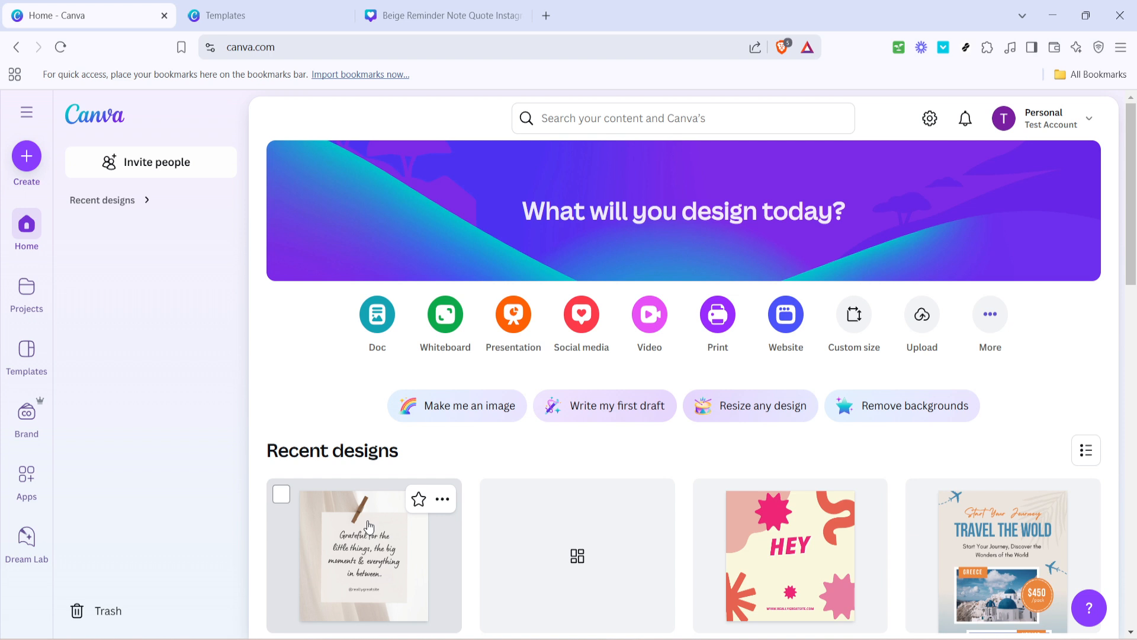
mouse_move(397, 491)
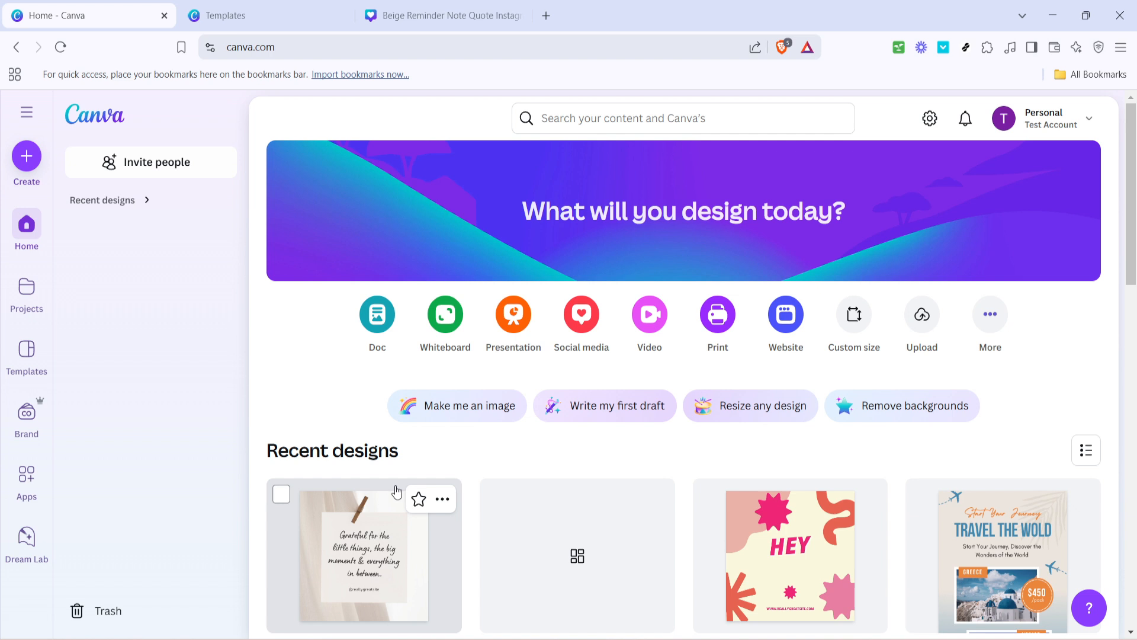
mouse_move(633, 195)
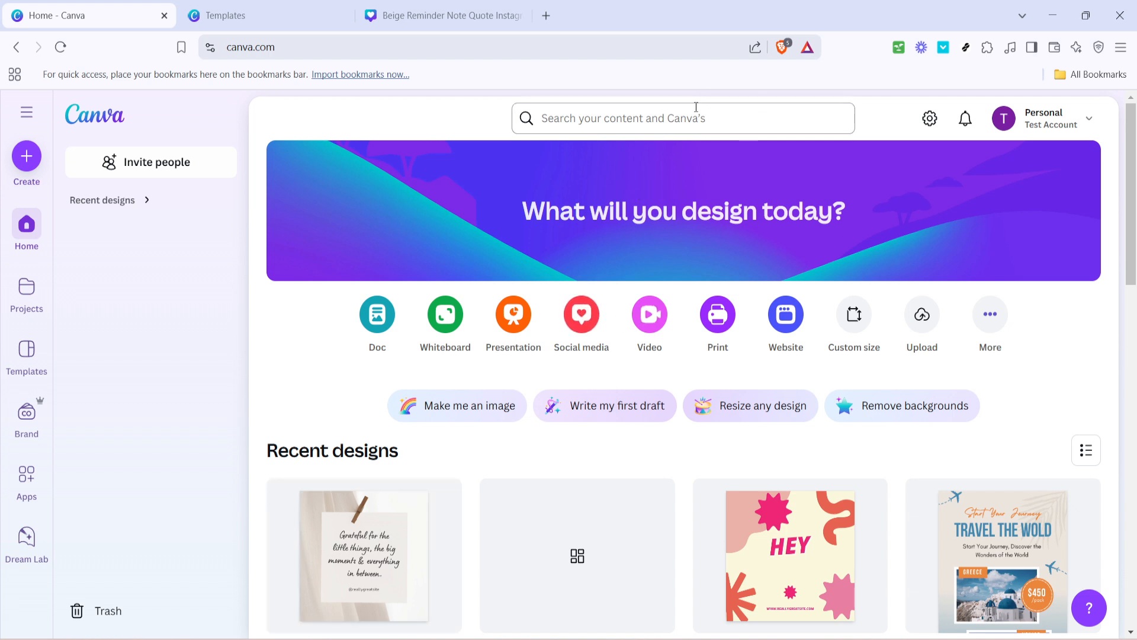
mouse_move(737, 245)
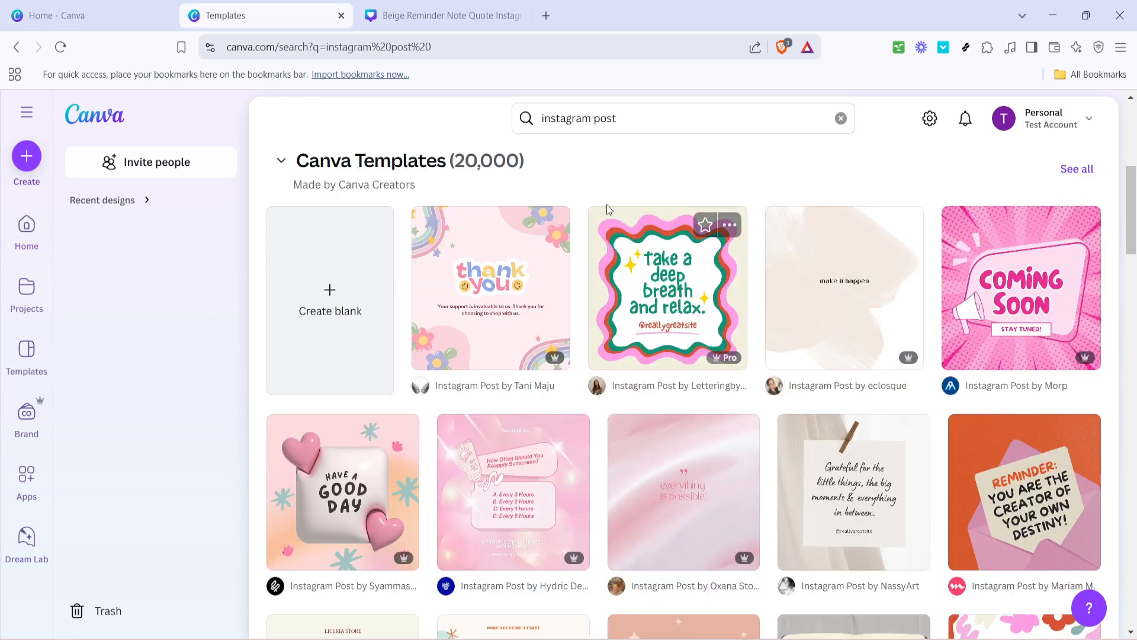
mouse_move(513, 323)
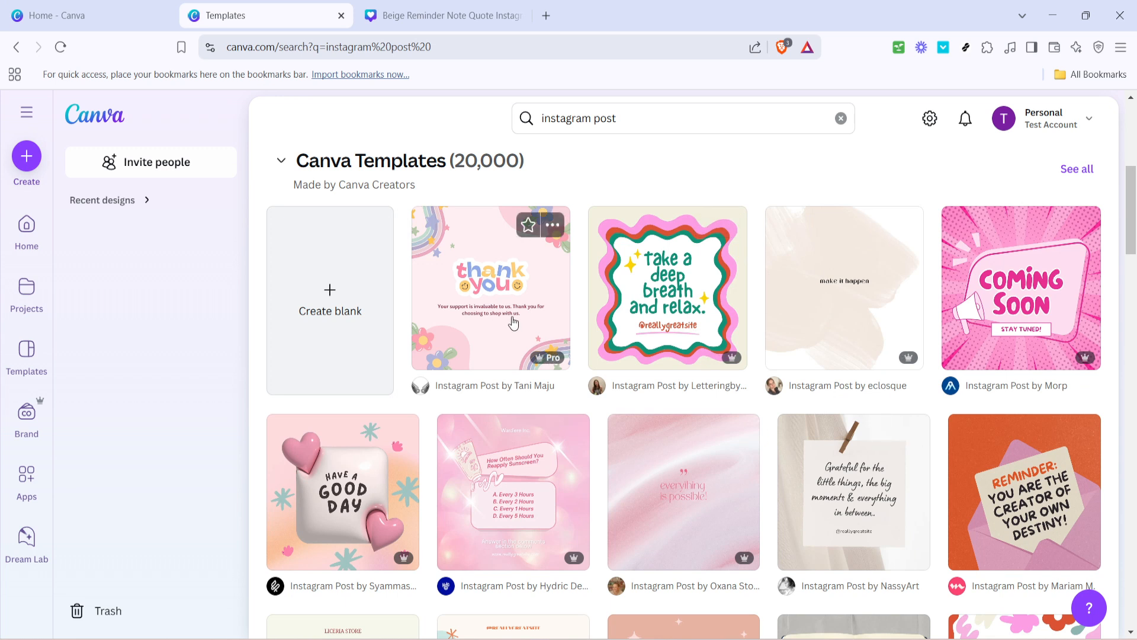
mouse_move(752, 538)
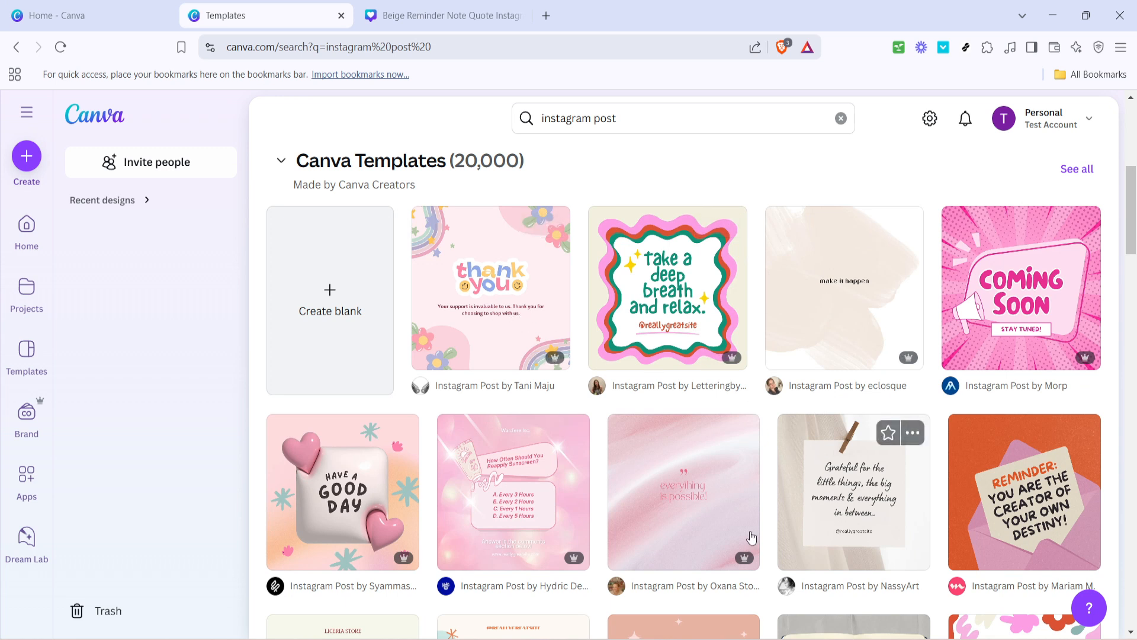
mouse_move(770, 487)
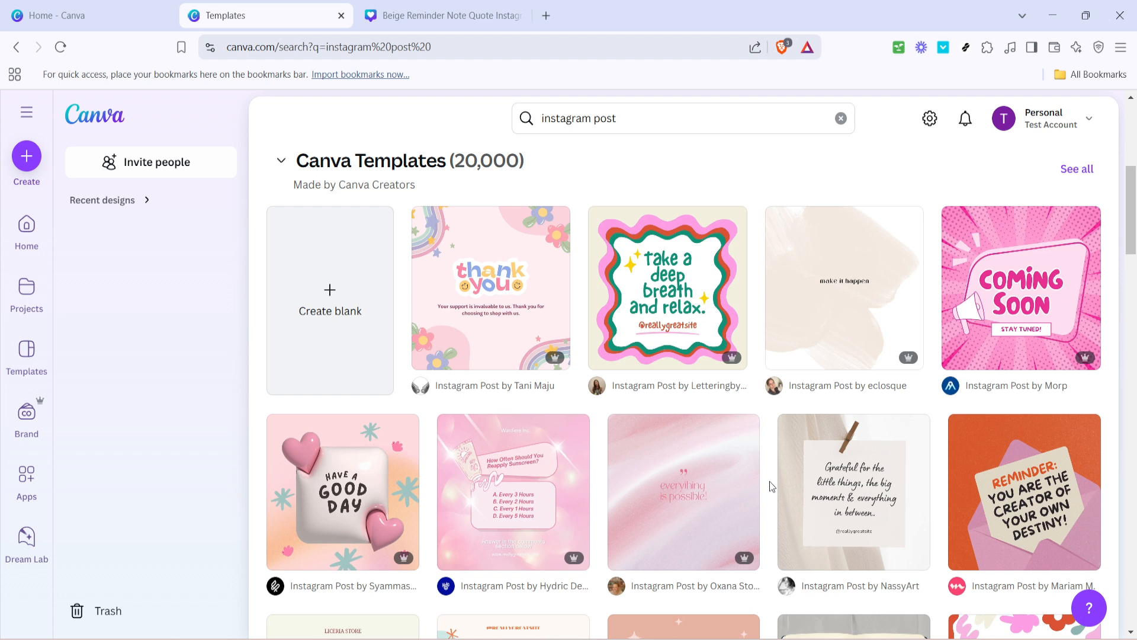
mouse_move(760, 485)
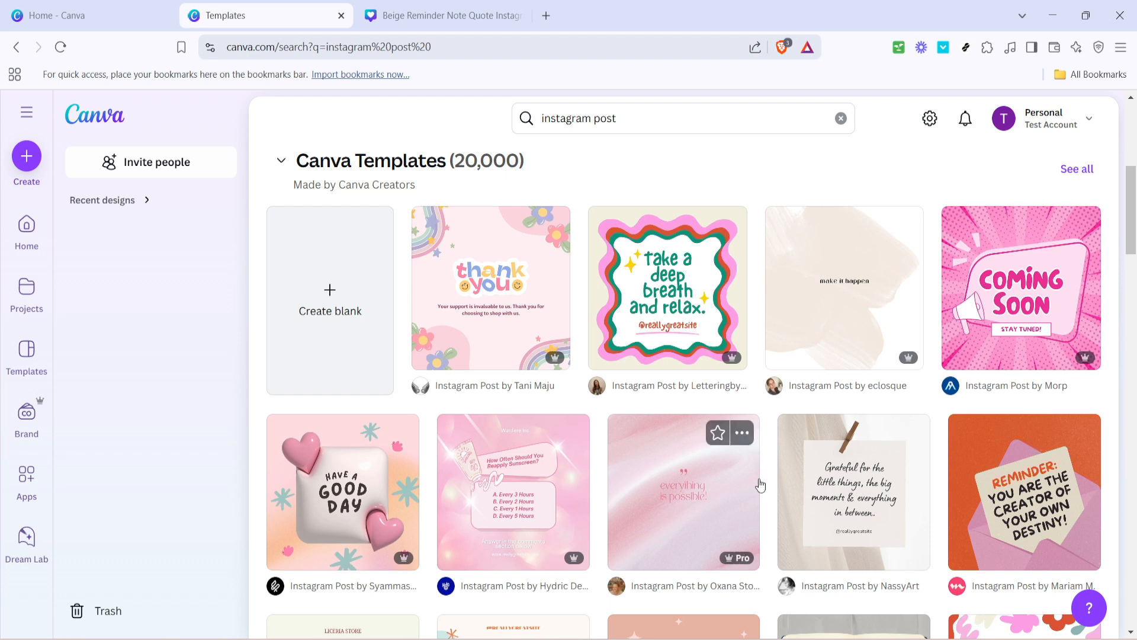
mouse_move(862, 543)
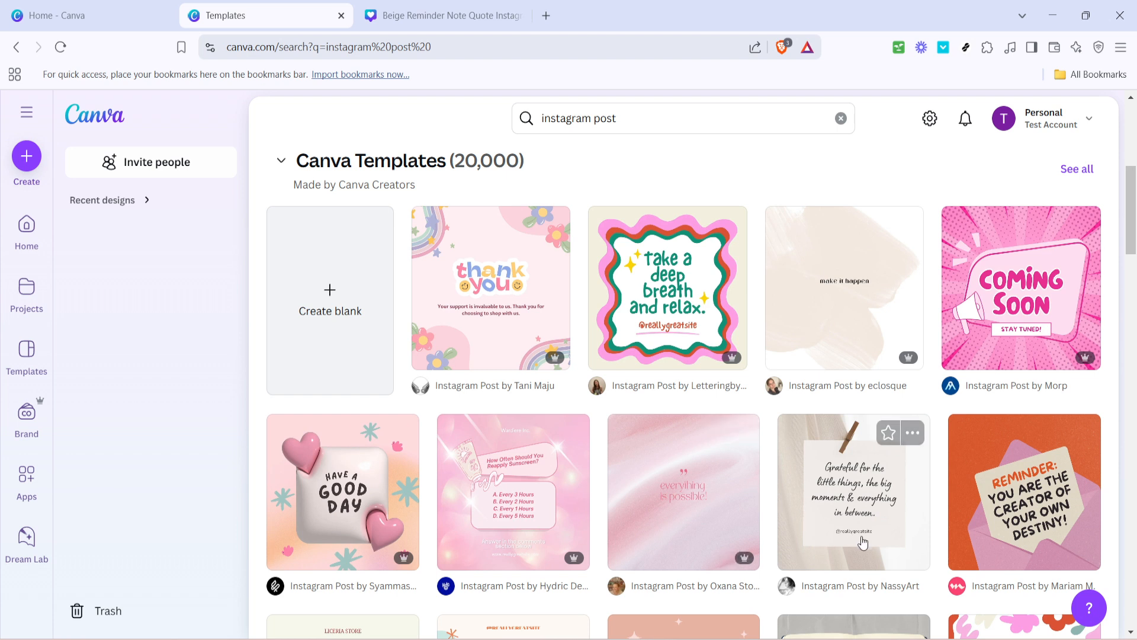
- Open the beige 'Grateful for the little things' note template from the Instagram post results
click(854, 491)
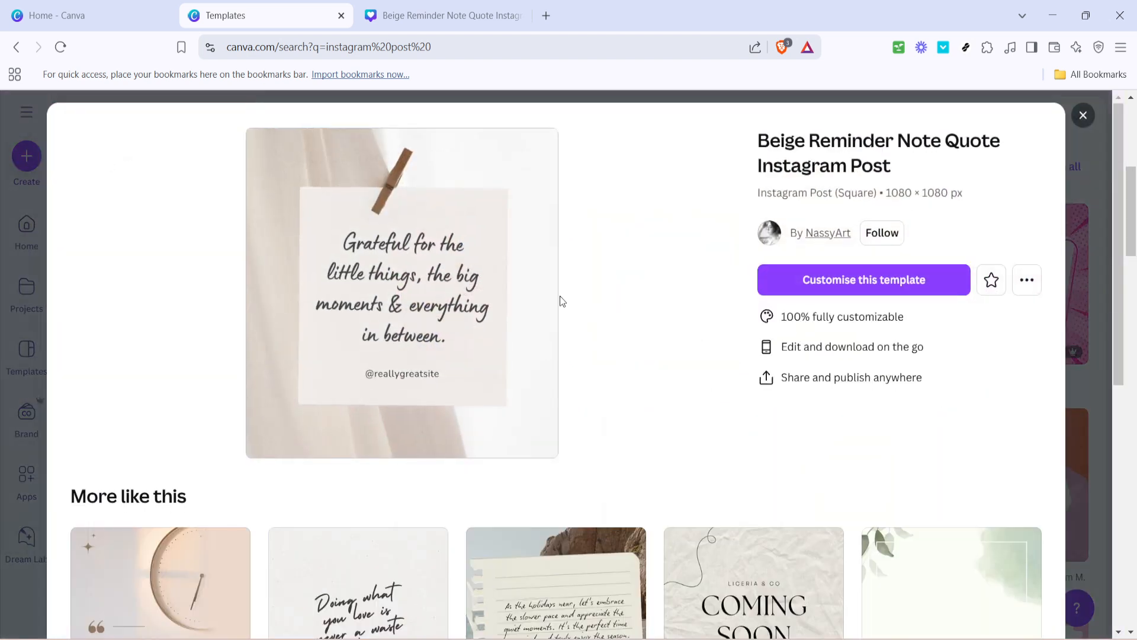
mouse_move(846, 369)
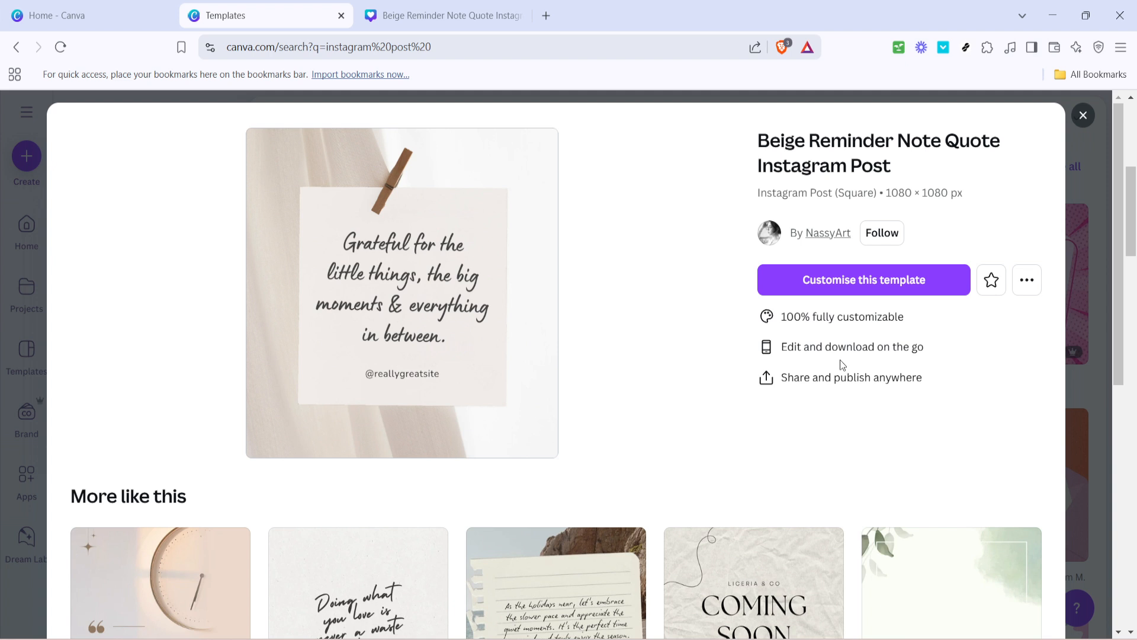
mouse_move(910, 282)
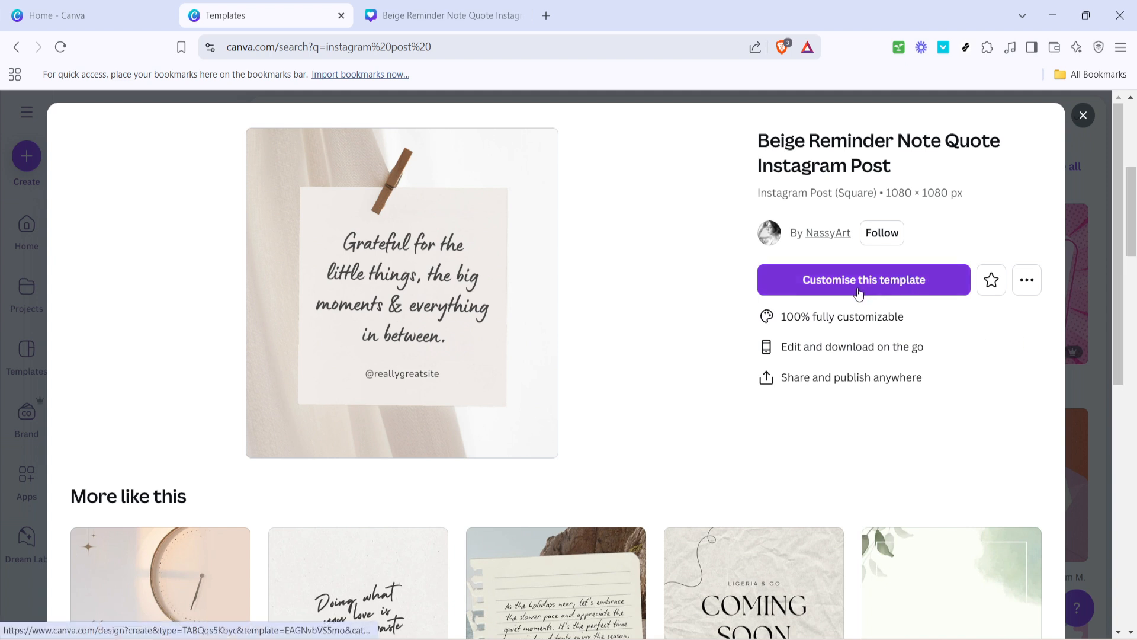
click(862, 279)
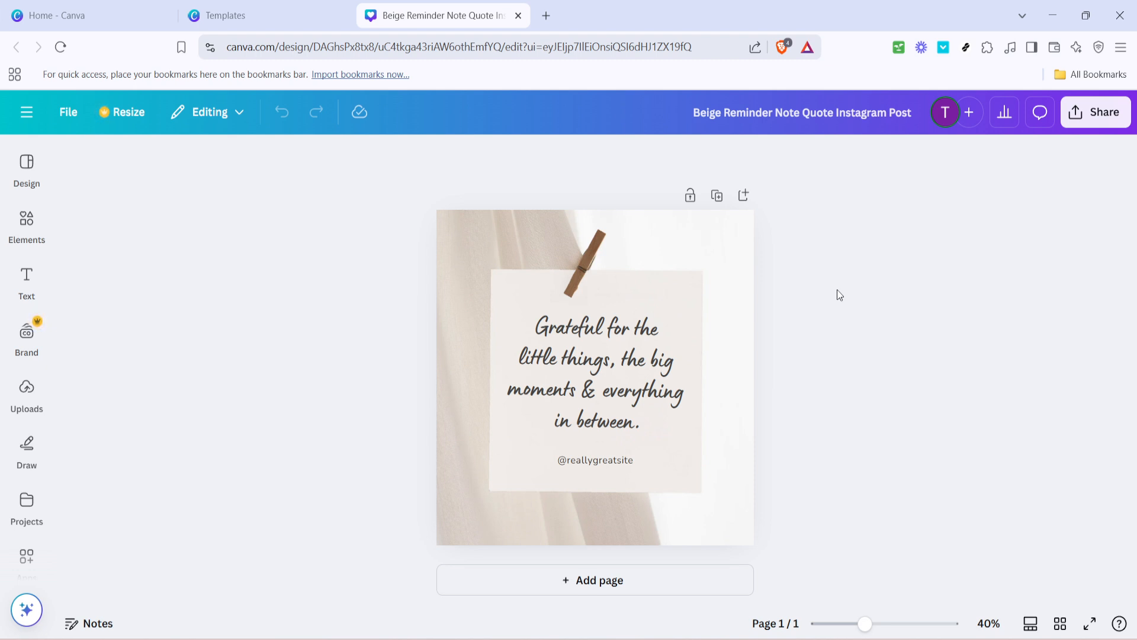
mouse_move(834, 366)
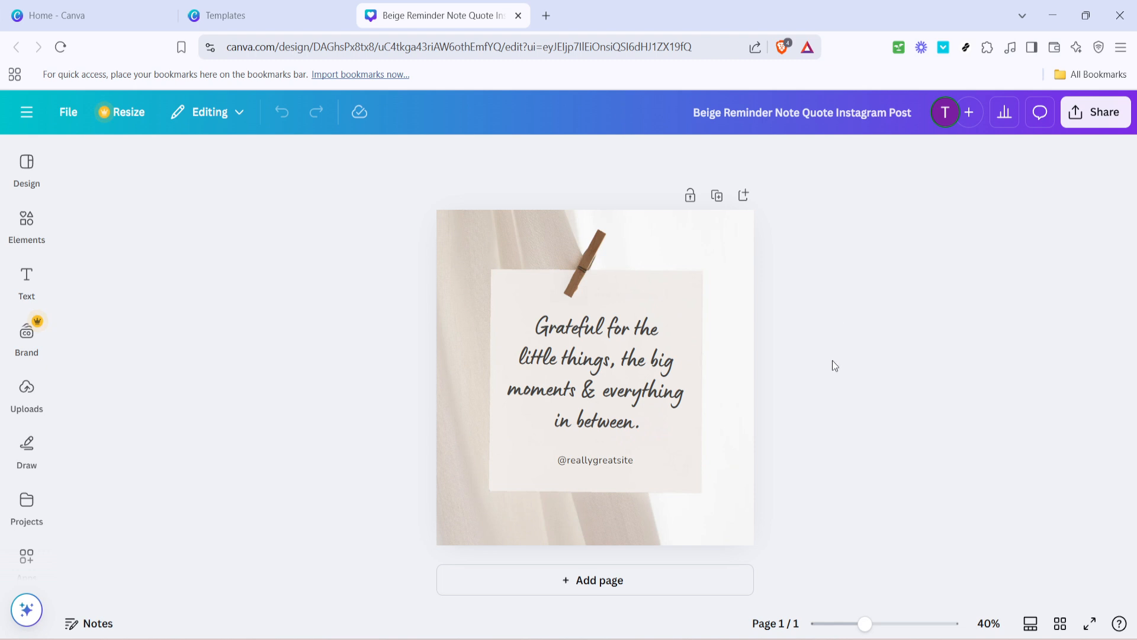
- Select the 'Grateful for the little things' quote text box, deselect it, then reselect it
click(529, 346)
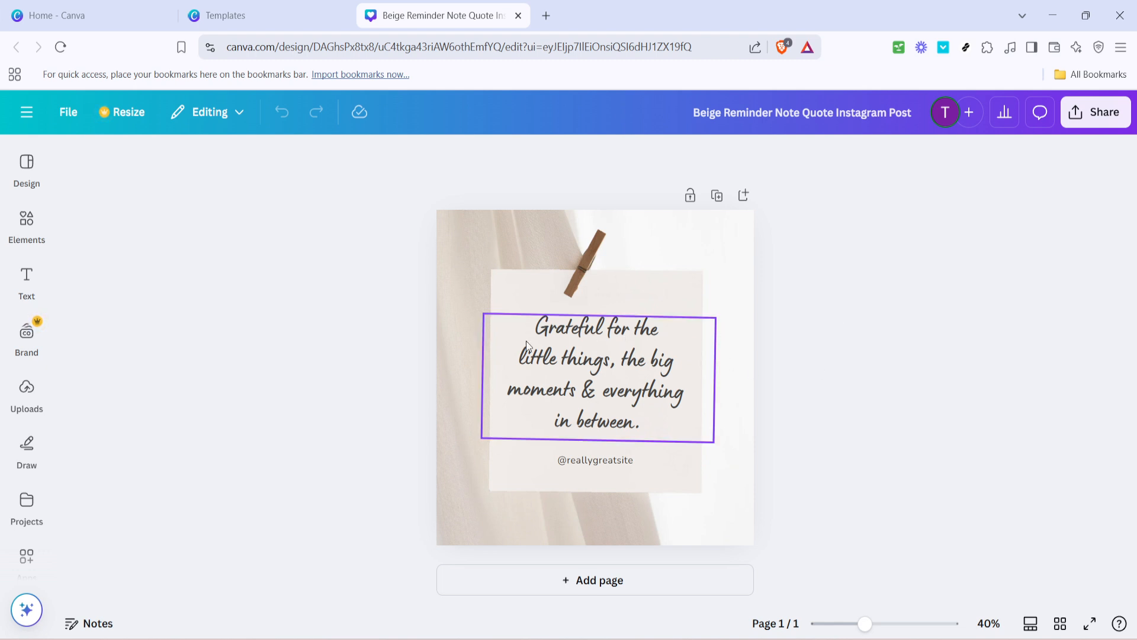
mouse_move(570, 375)
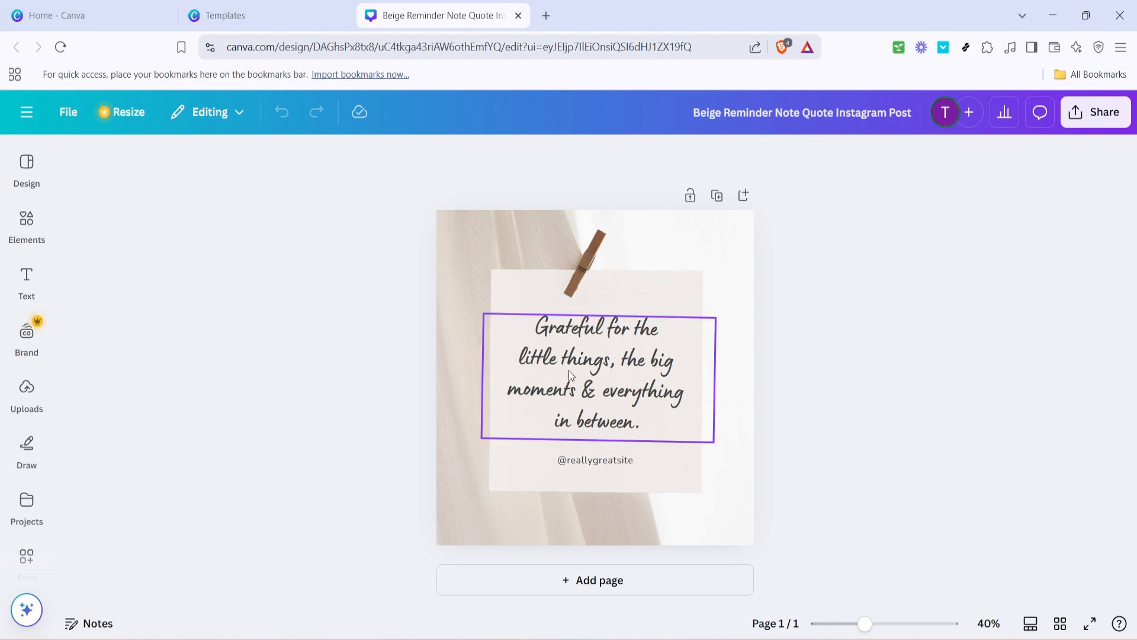
click(594, 375)
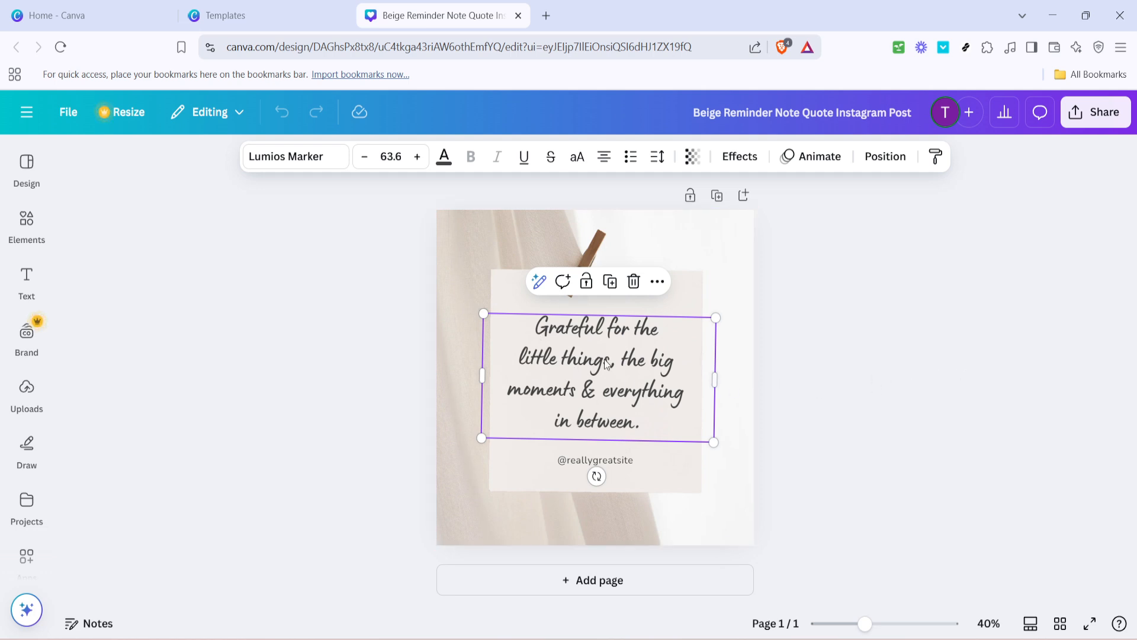
click(935, 391)
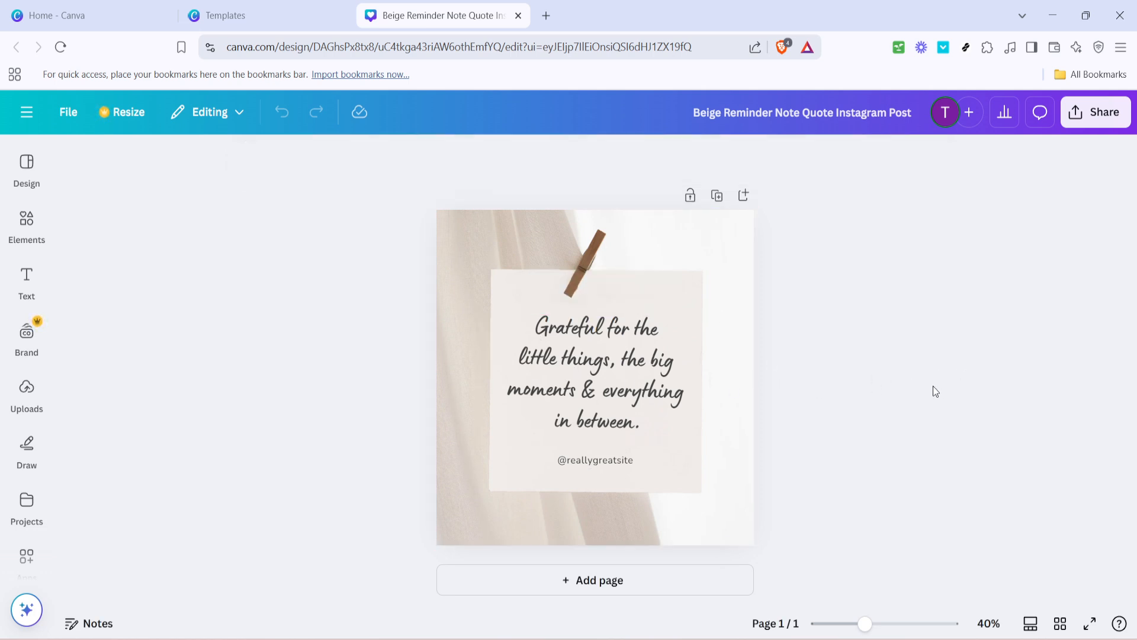
click(595, 374)
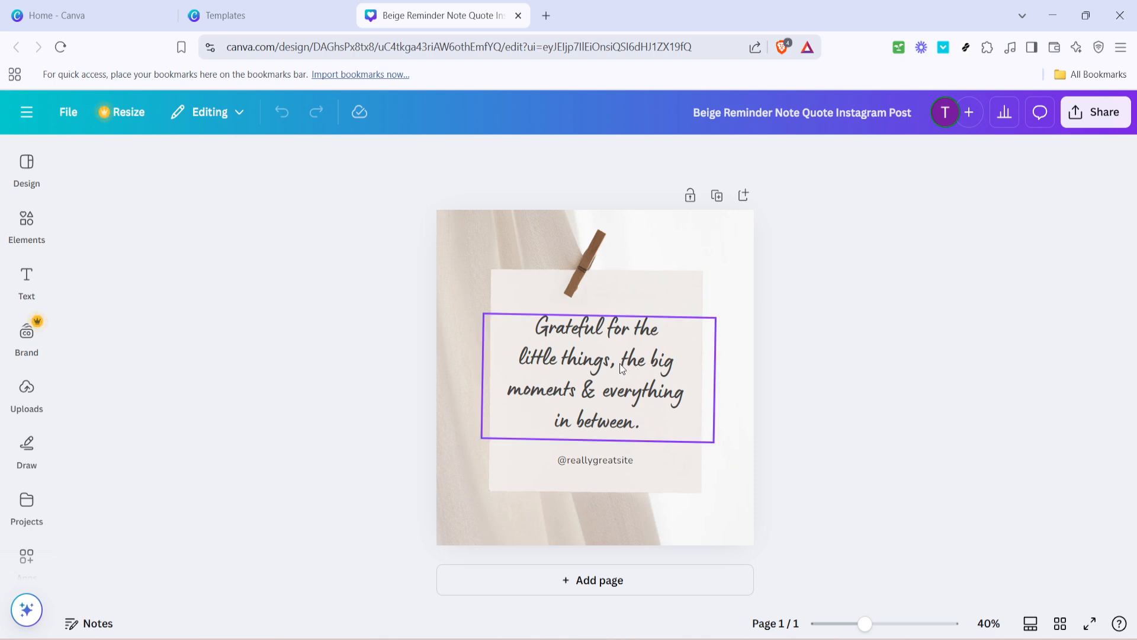
mouse_move(626, 368)
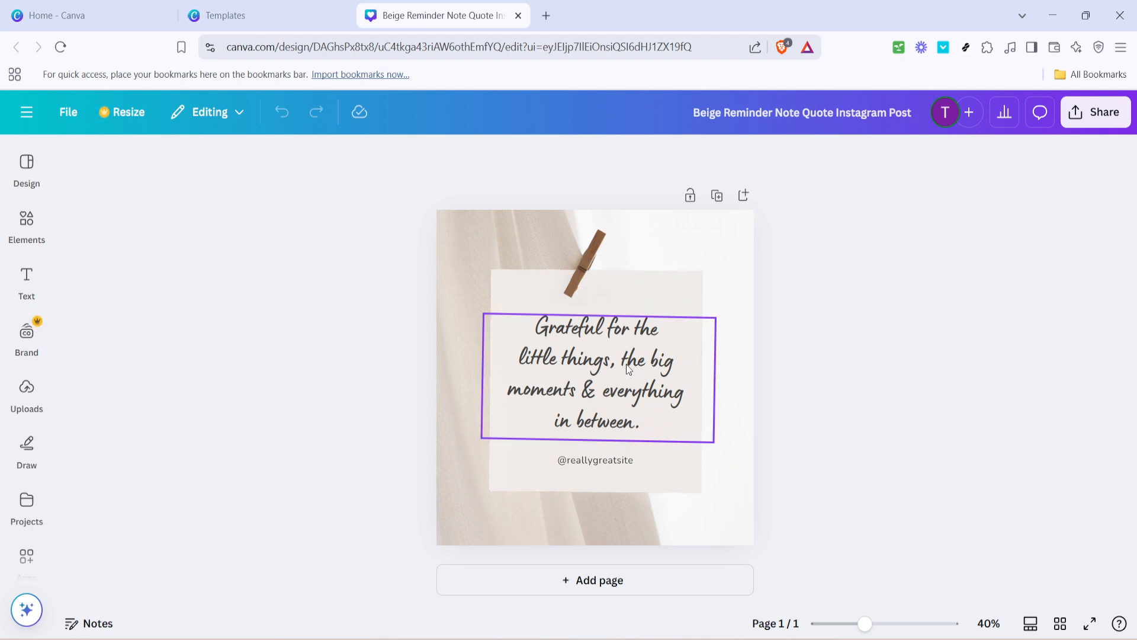